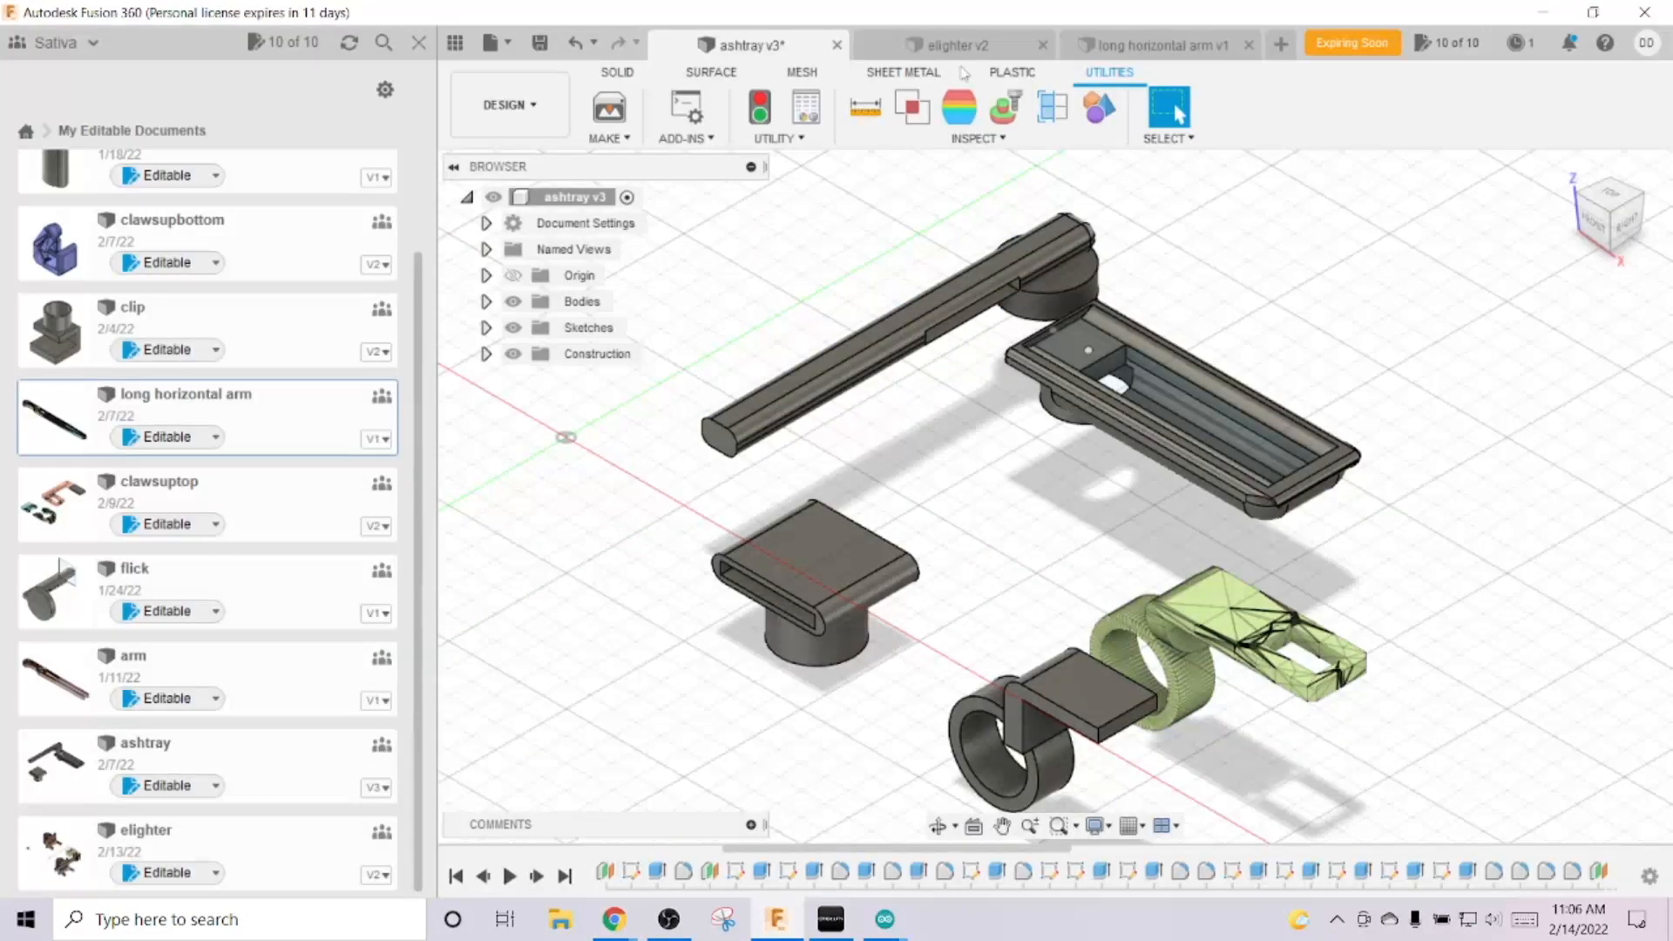
# - Review the elighter v2 design and Thingiverse EEZYbotARM files, then show long horizontal arm v1
pyautogui.click(949, 44)
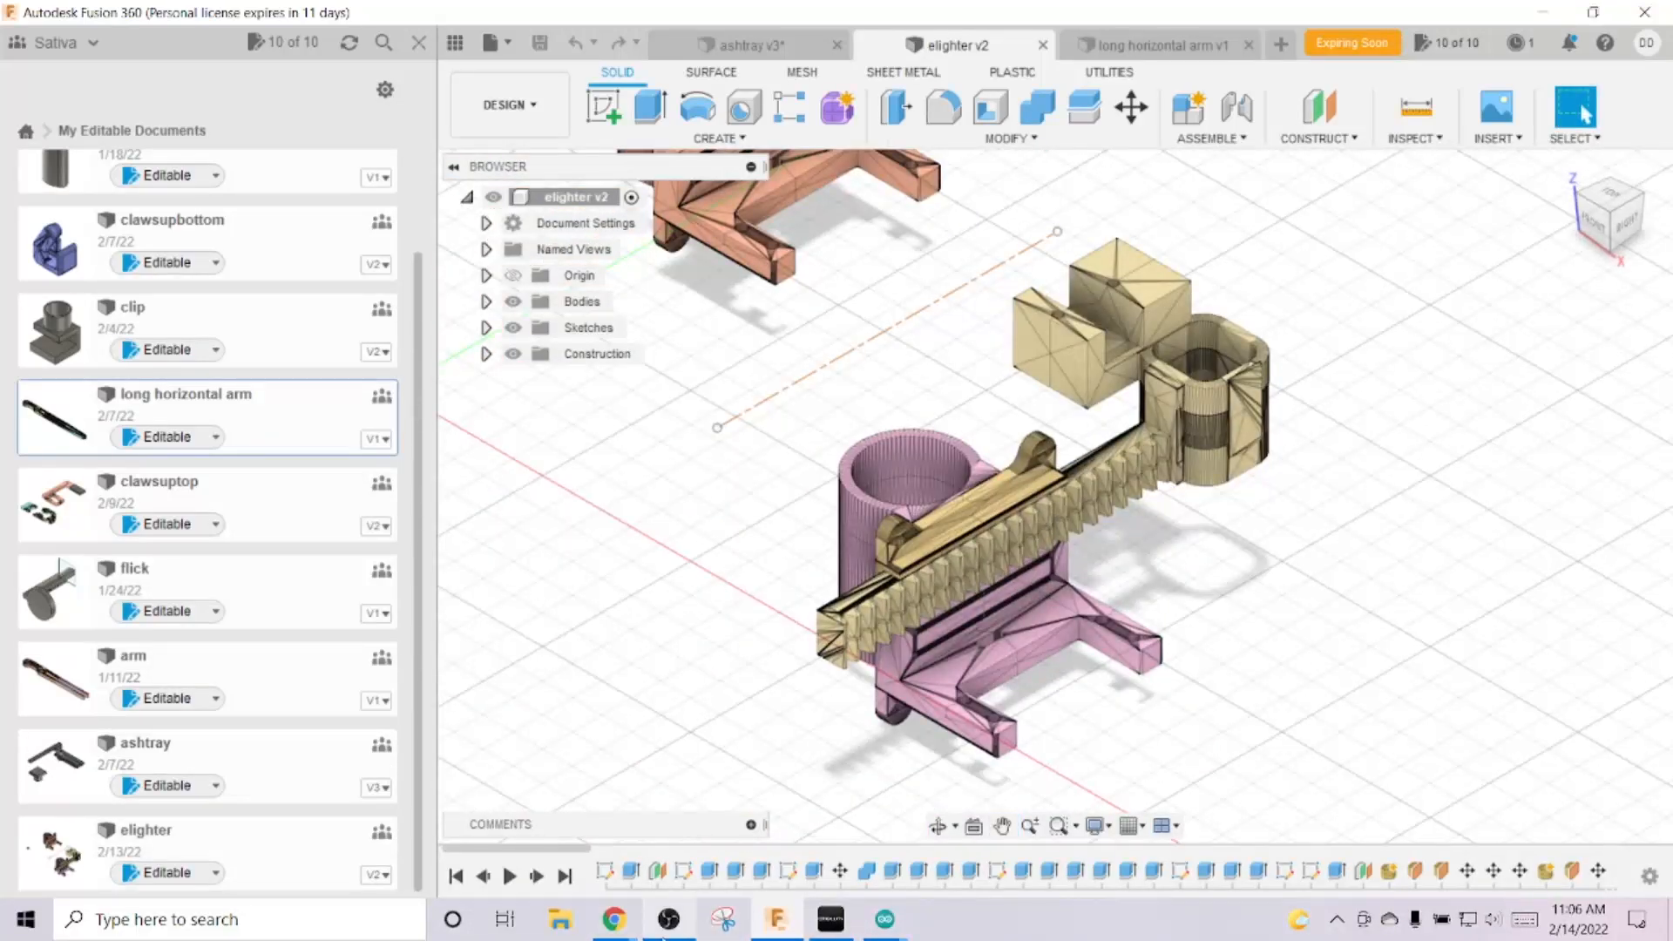
pyautogui.click(612, 918)
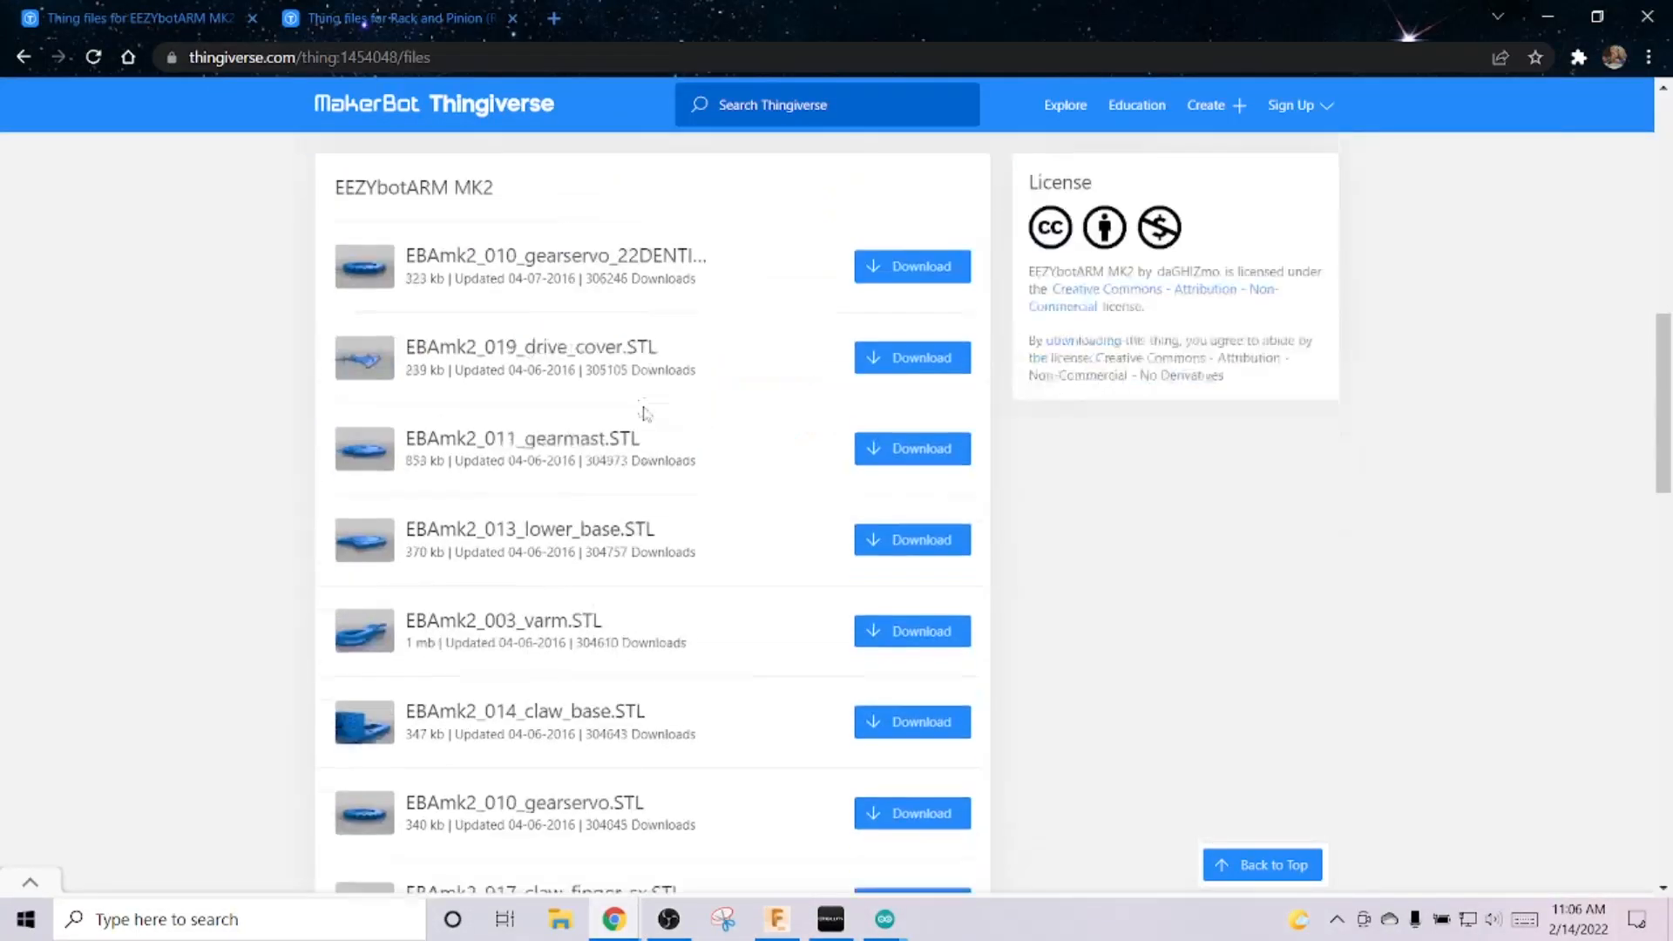
pyautogui.scroll(-3)
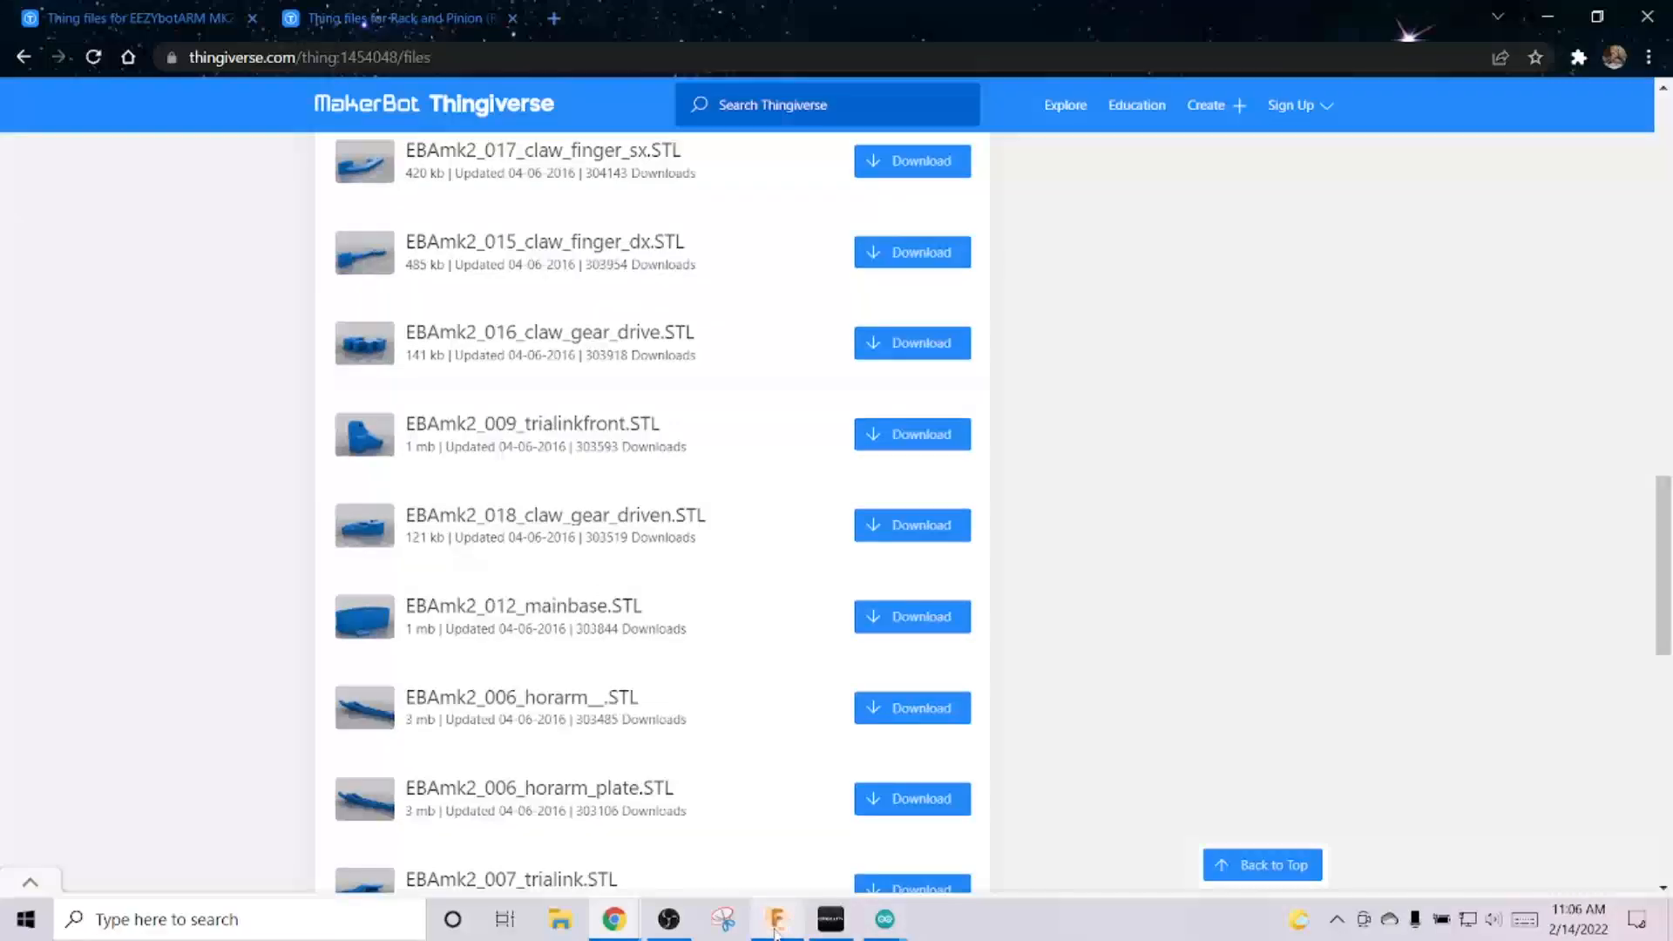
pyautogui.click(775, 918)
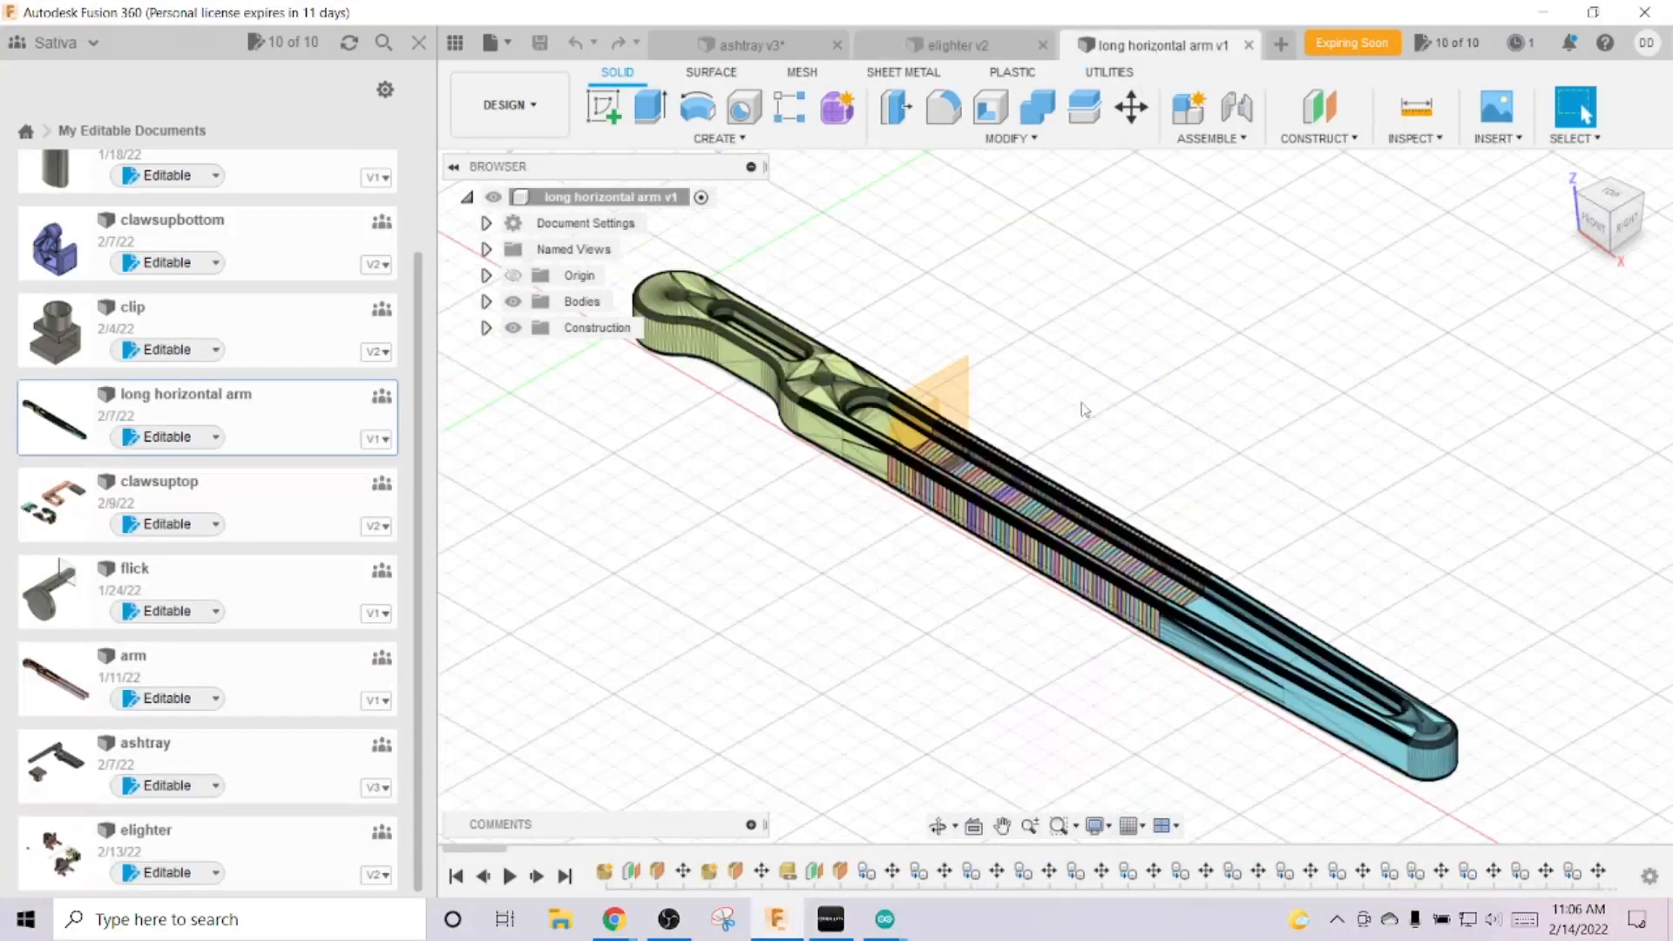